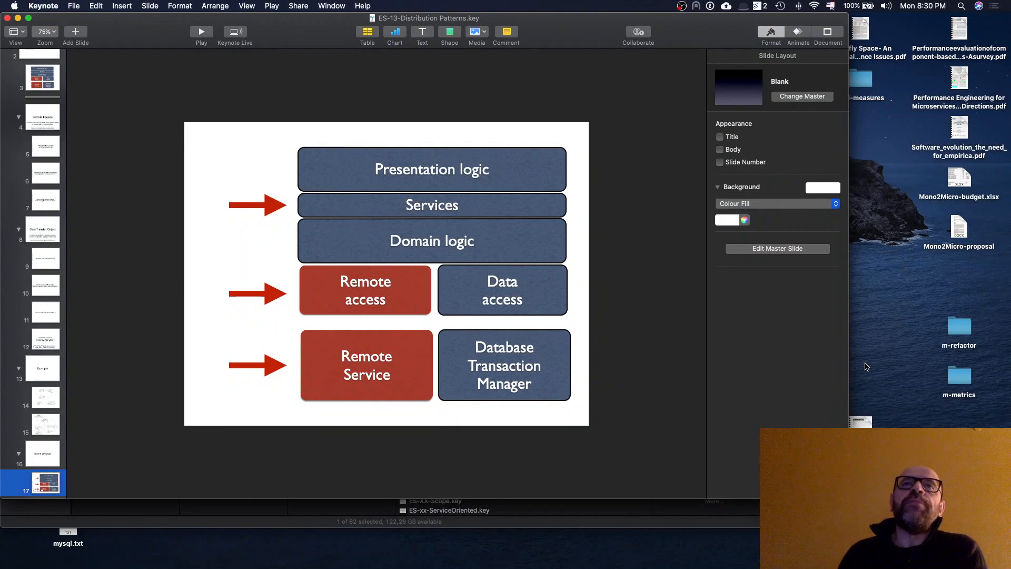
mouse_move(309, 274)
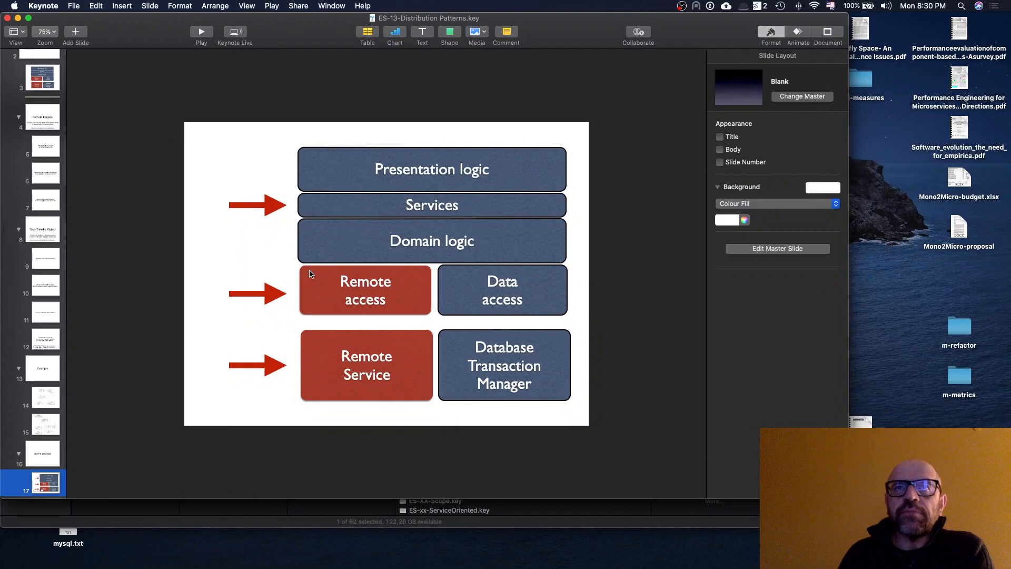
mouse_move(364, 365)
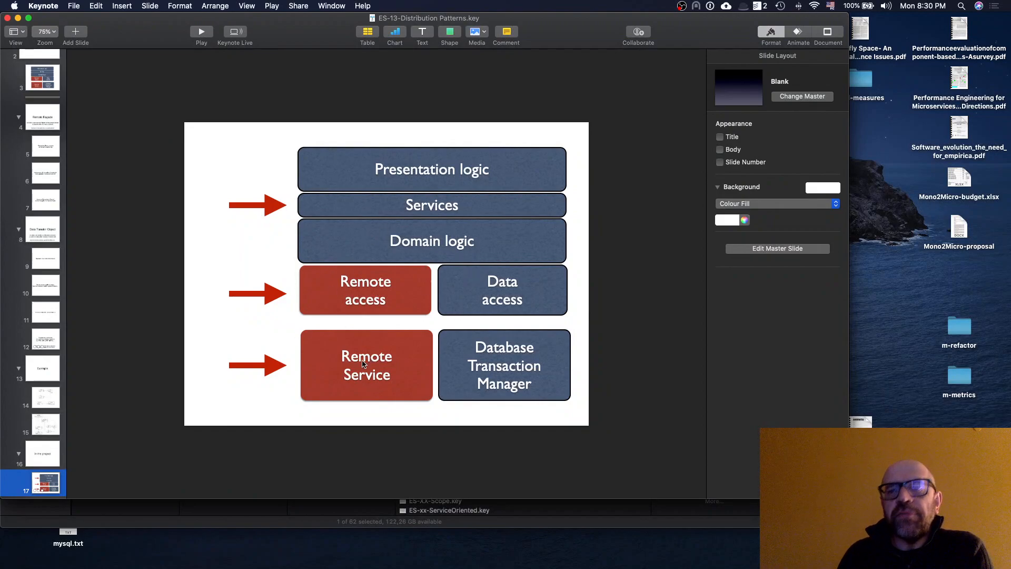
mouse_move(389, 235)
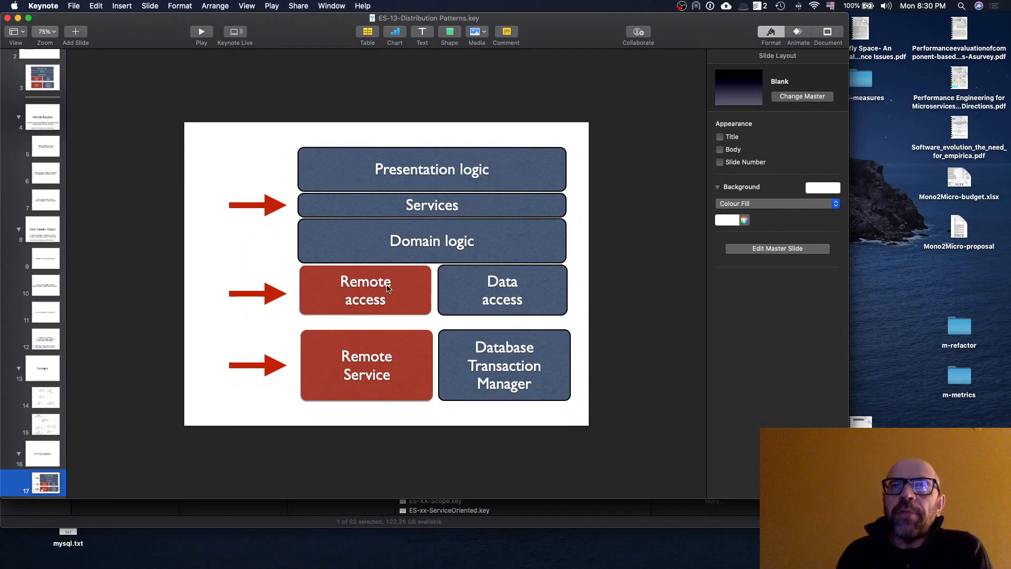
mouse_move(370, 297)
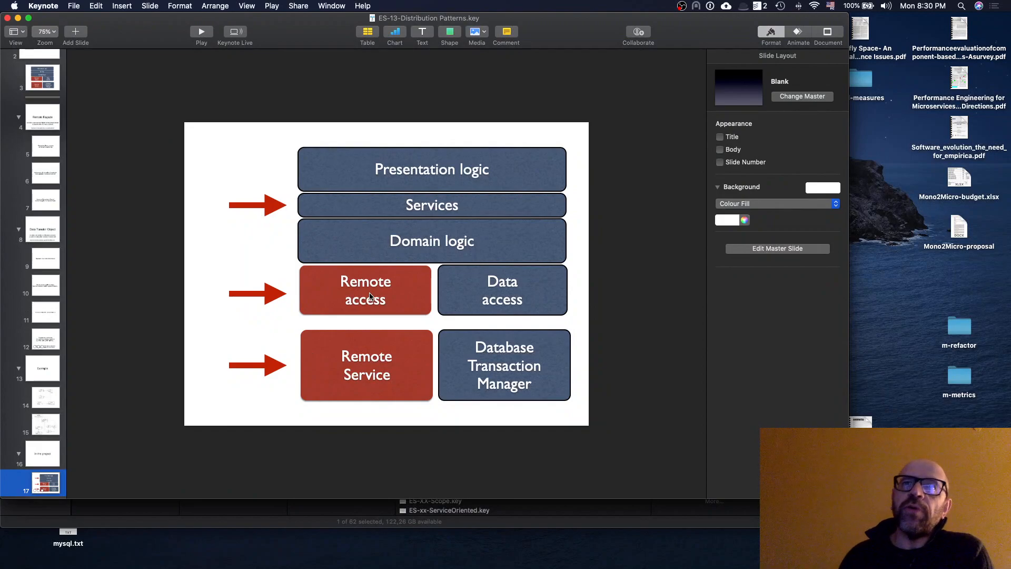
mouse_move(365, 370)
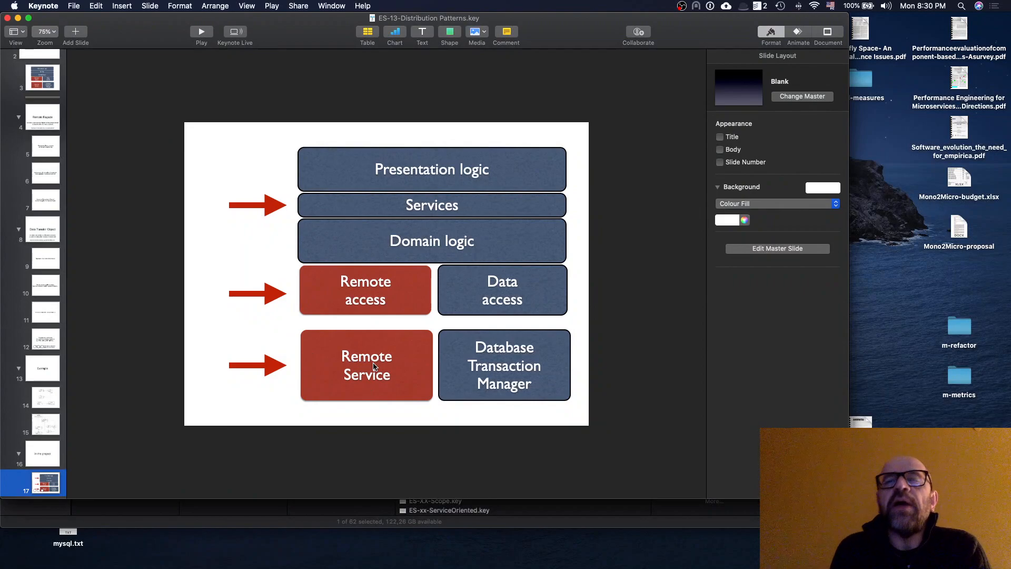
mouse_move(551, 231)
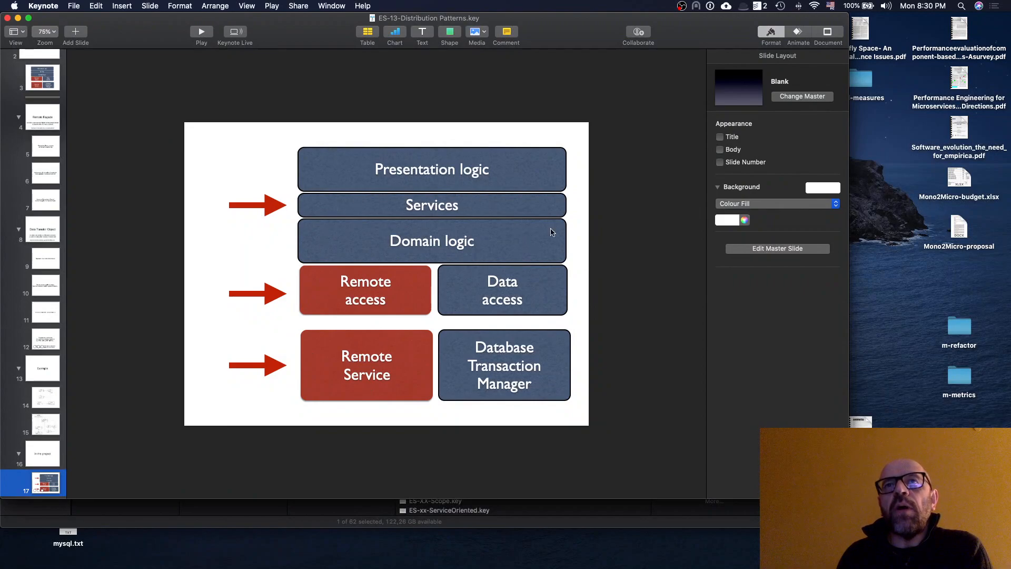
mouse_move(431, 190)
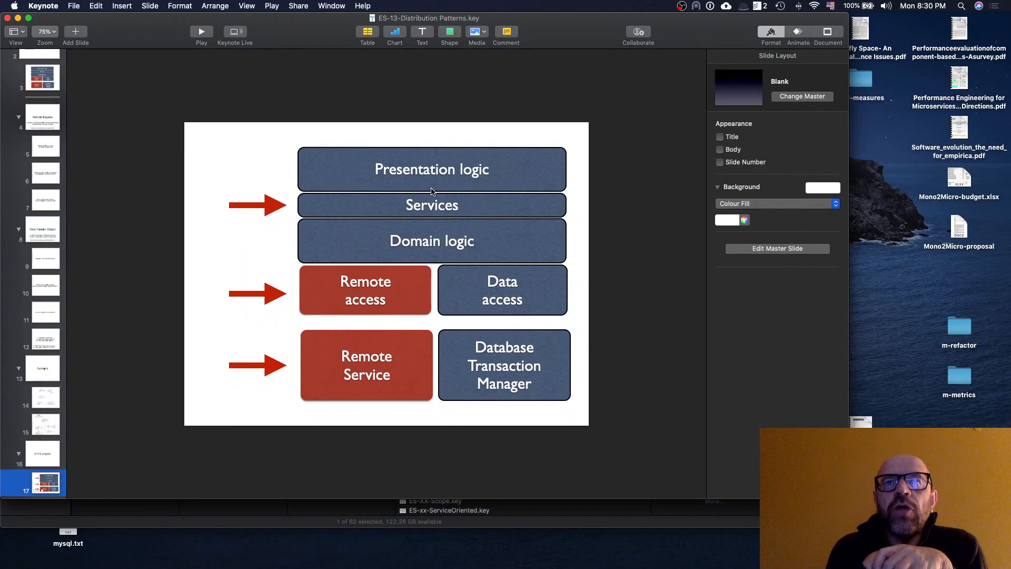
mouse_move(395, 375)
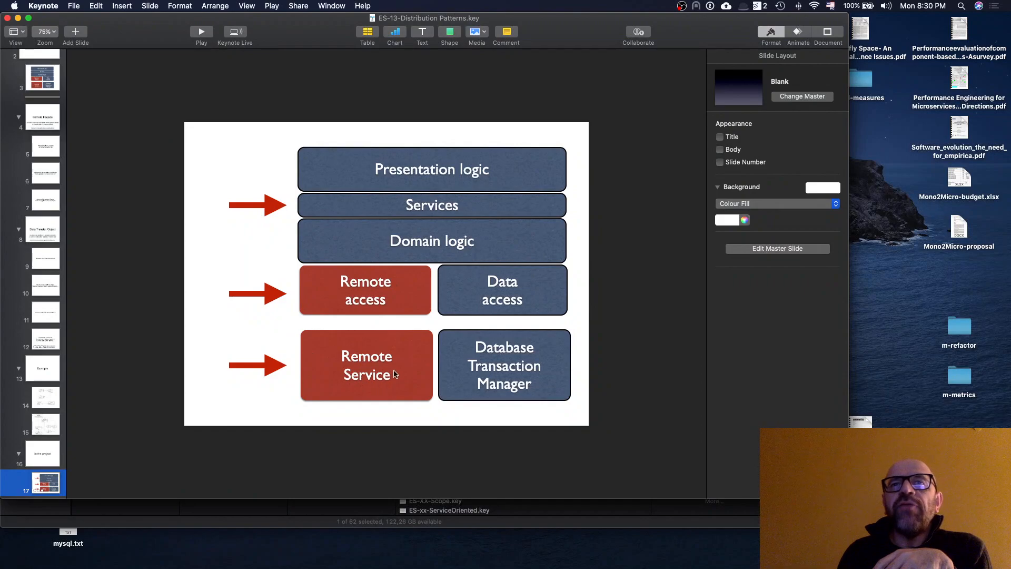
mouse_move(522, 383)
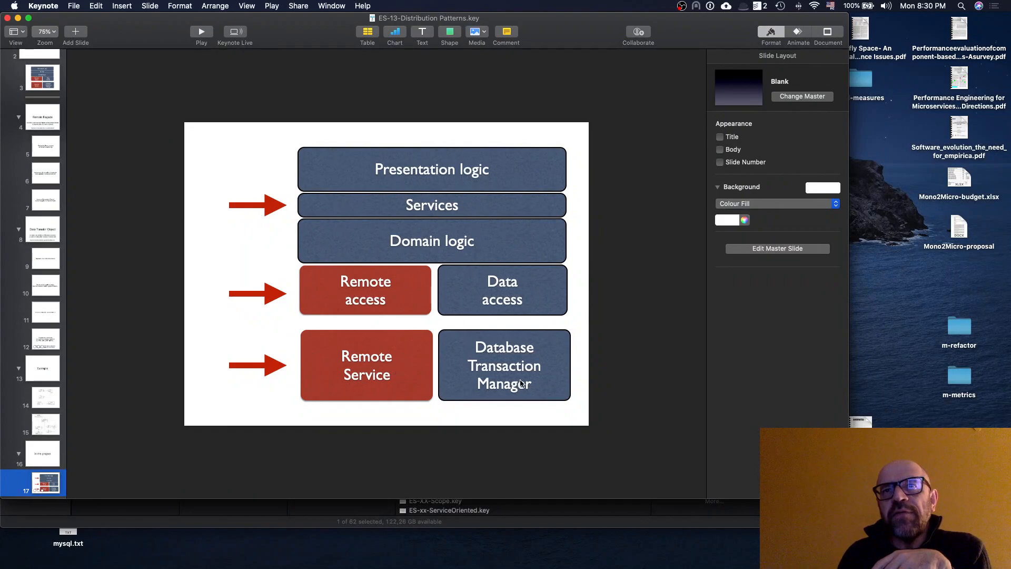
mouse_move(549, 242)
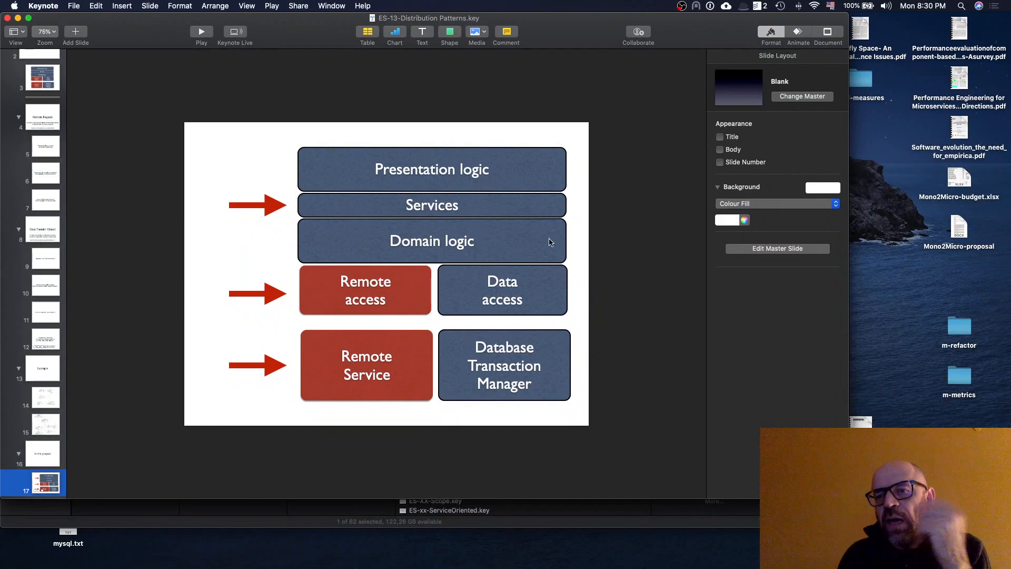
mouse_move(463, 212)
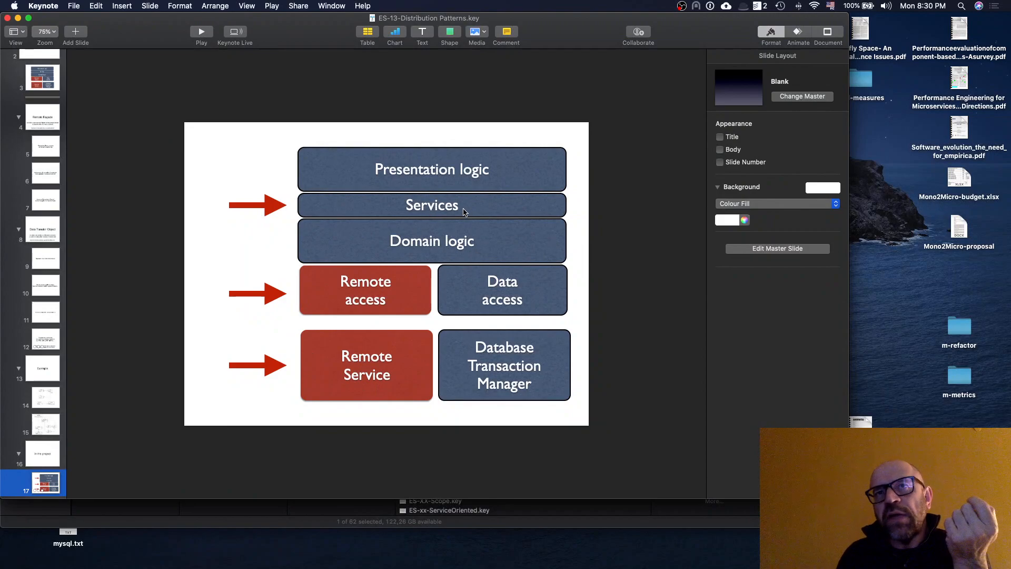
mouse_move(480, 271)
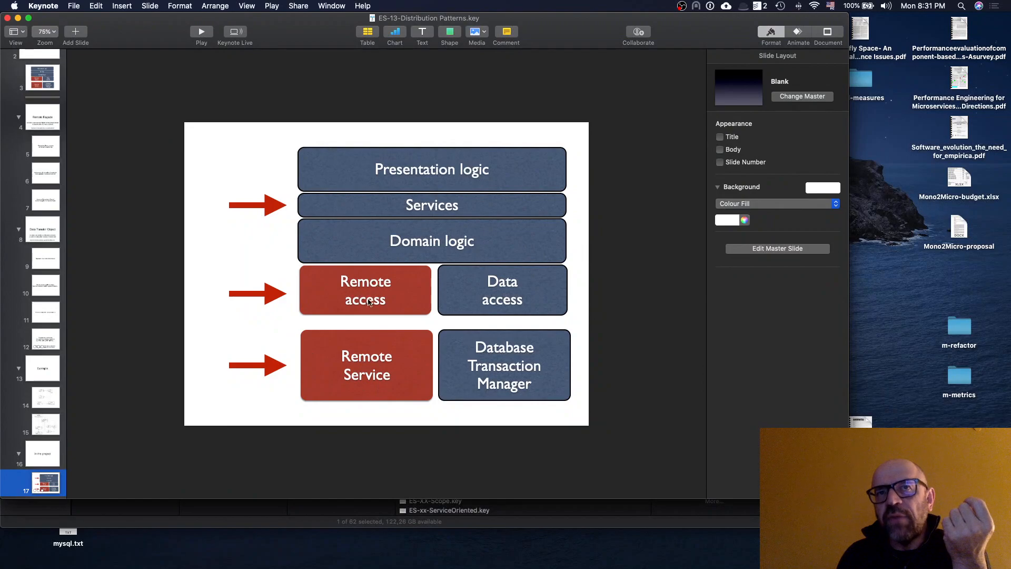
mouse_move(354, 366)
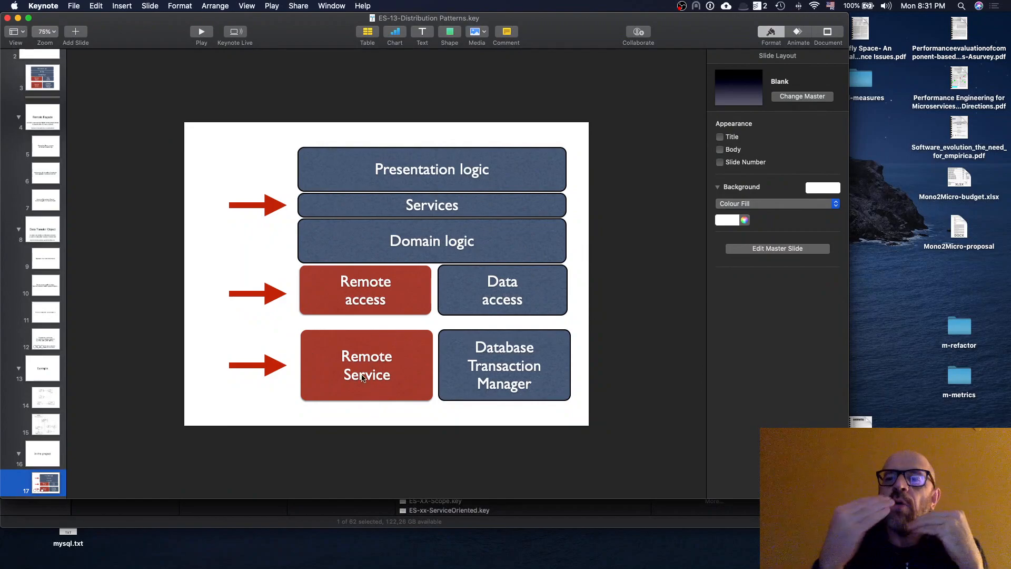
mouse_move(287, 233)
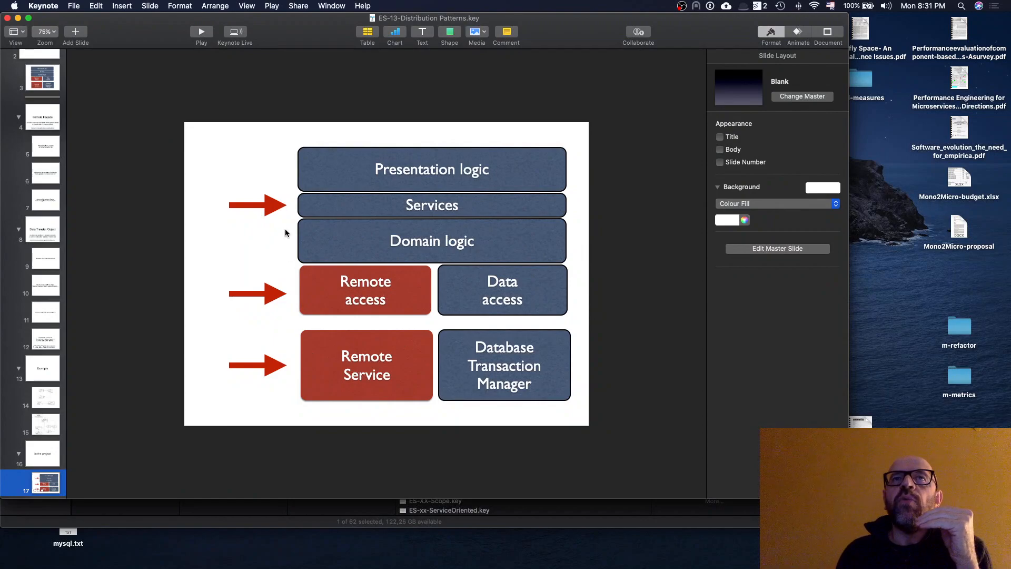
mouse_move(558, 199)
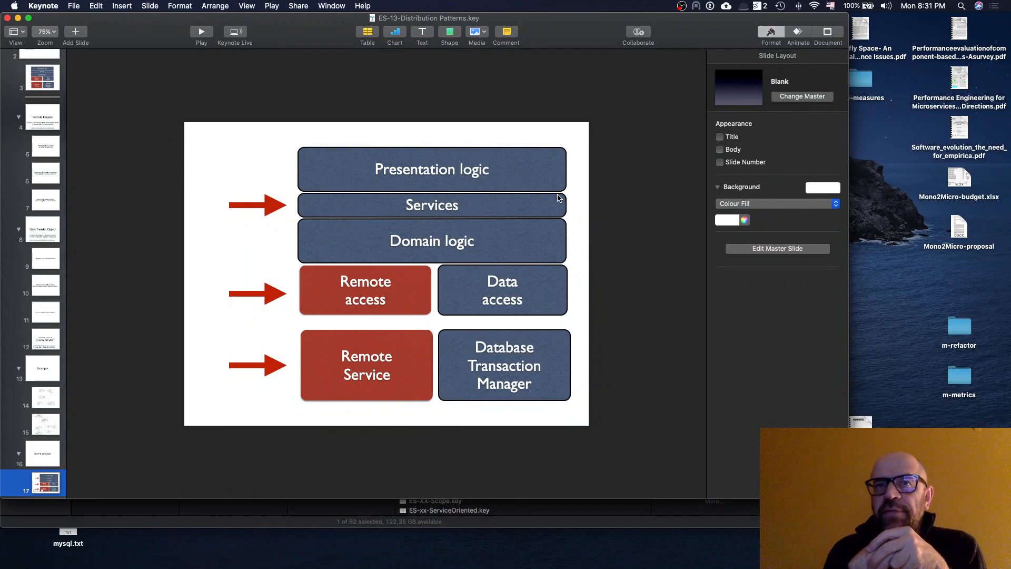
mouse_move(390, 357)
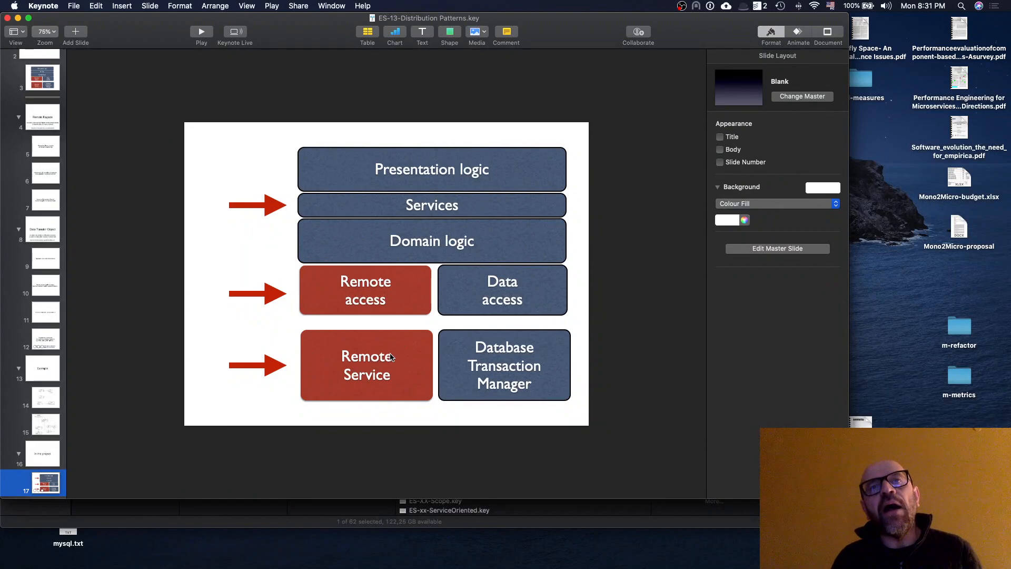
mouse_move(355, 412)
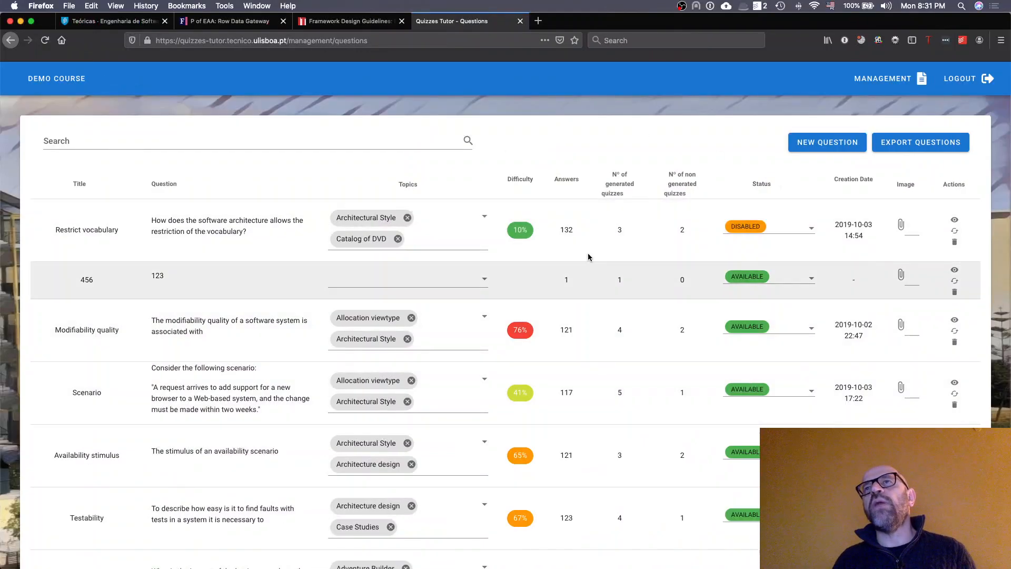
Step: Choose the Questions section from the course management menu
left_click(882, 78)
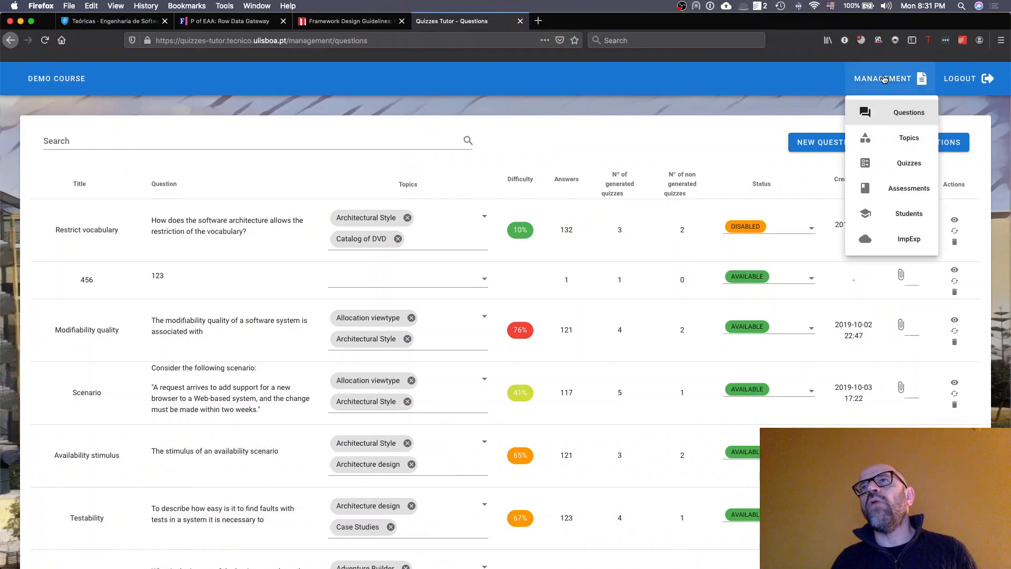
left_click(908, 137)
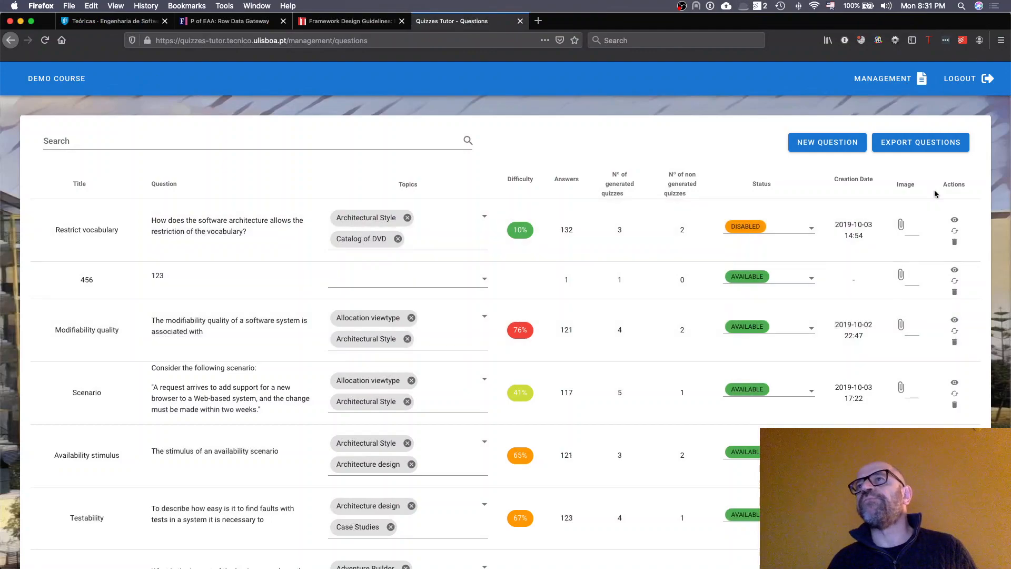
mouse_move(954, 220)
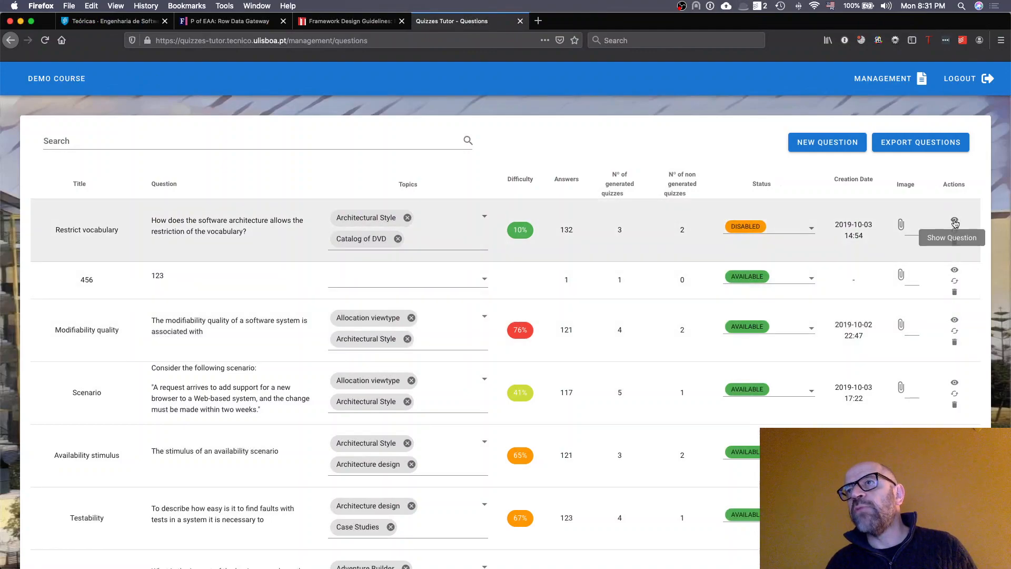
Step: Show the Restrict vocabulary question via its eye icon in the Actions column
left_click(955, 222)
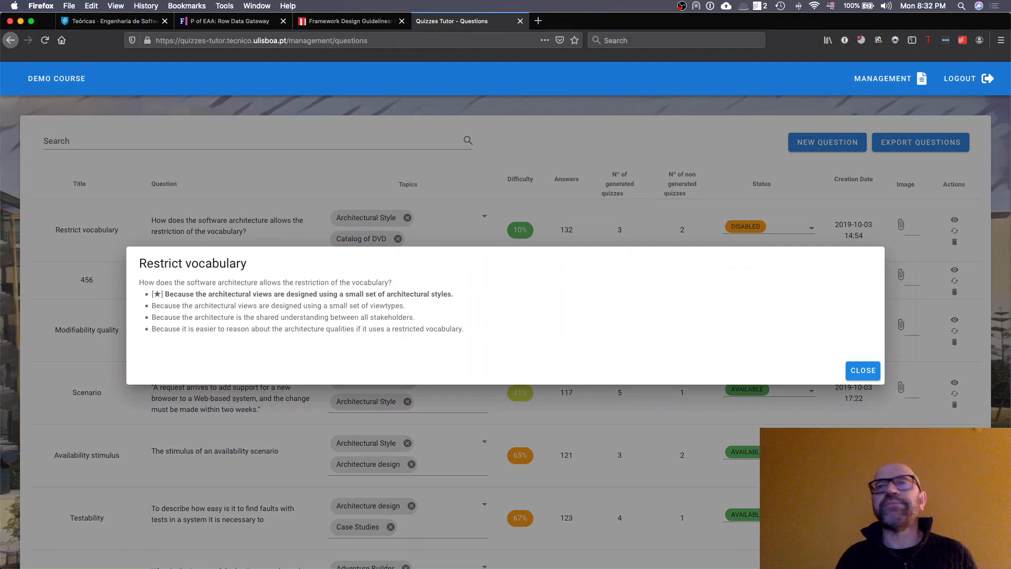
mouse_move(905, 369)
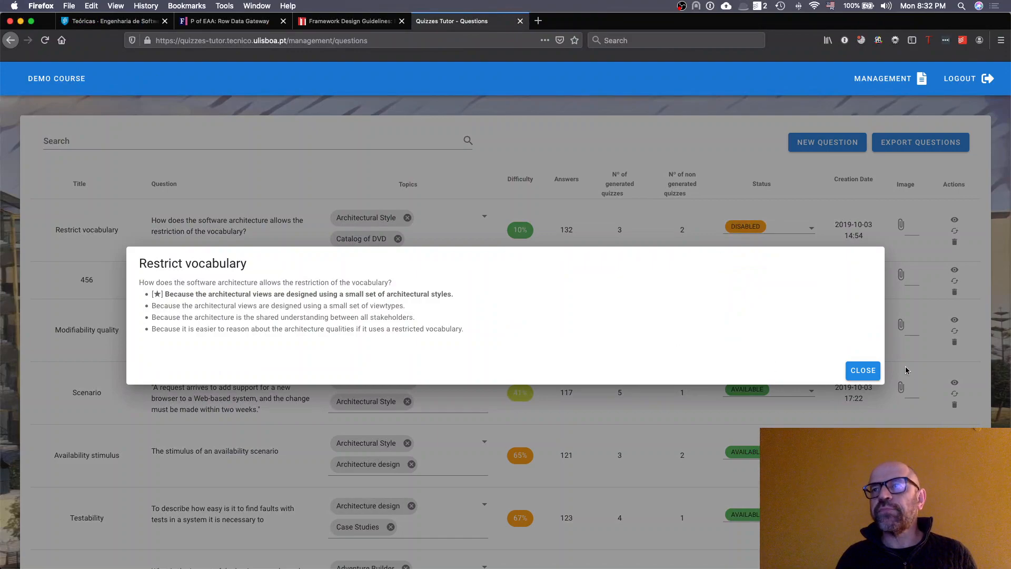
Step: Dismiss the question dialog and scroll the questions table down and back up
left_click(862, 369)
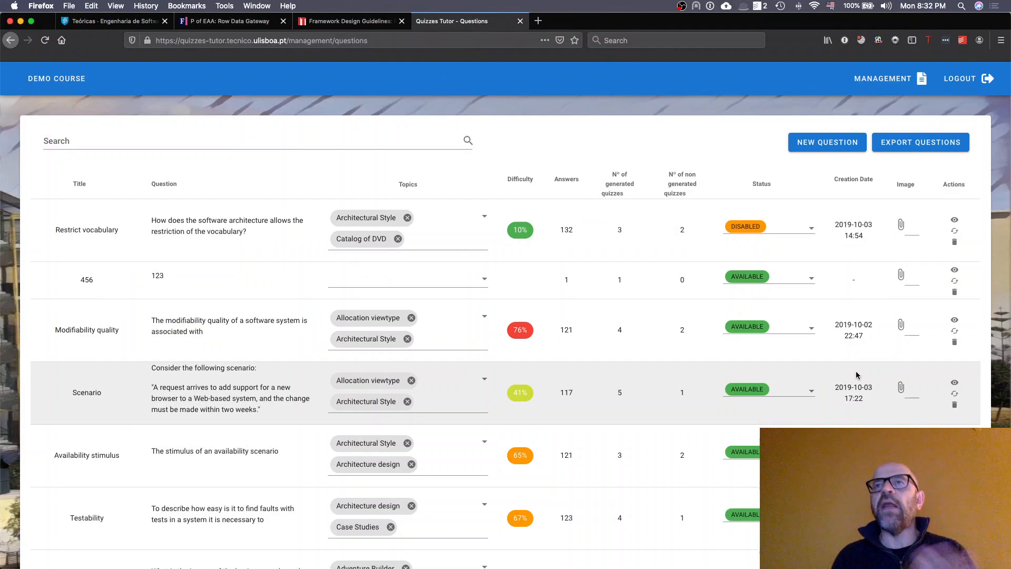
mouse_move(941, 220)
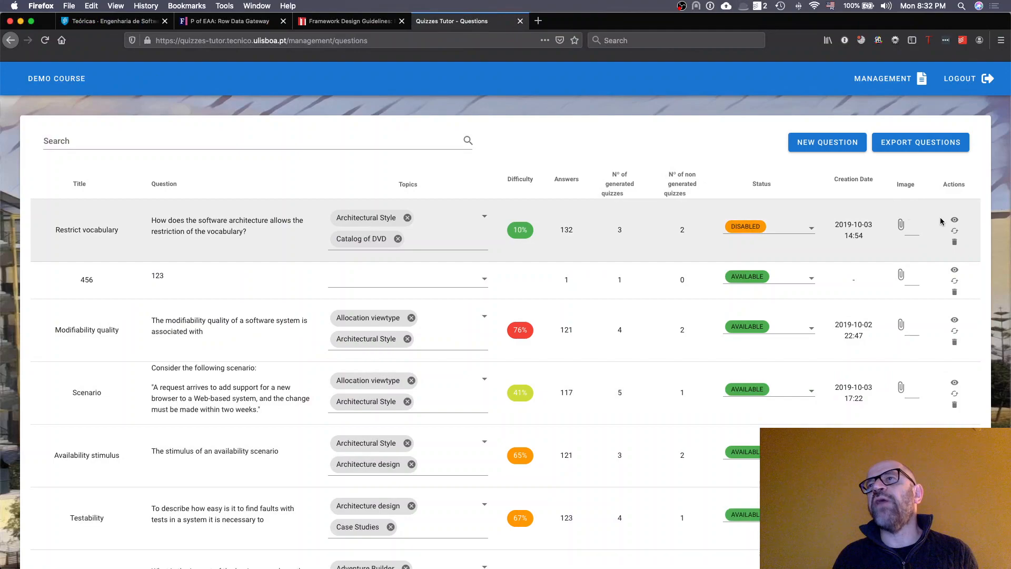
mouse_move(883, 305)
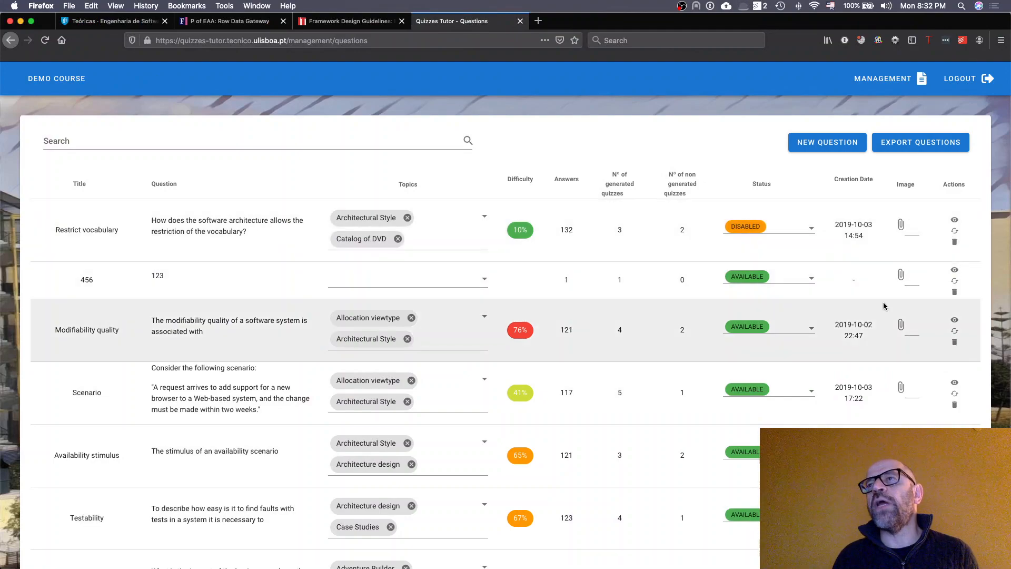
scroll("down", 3)
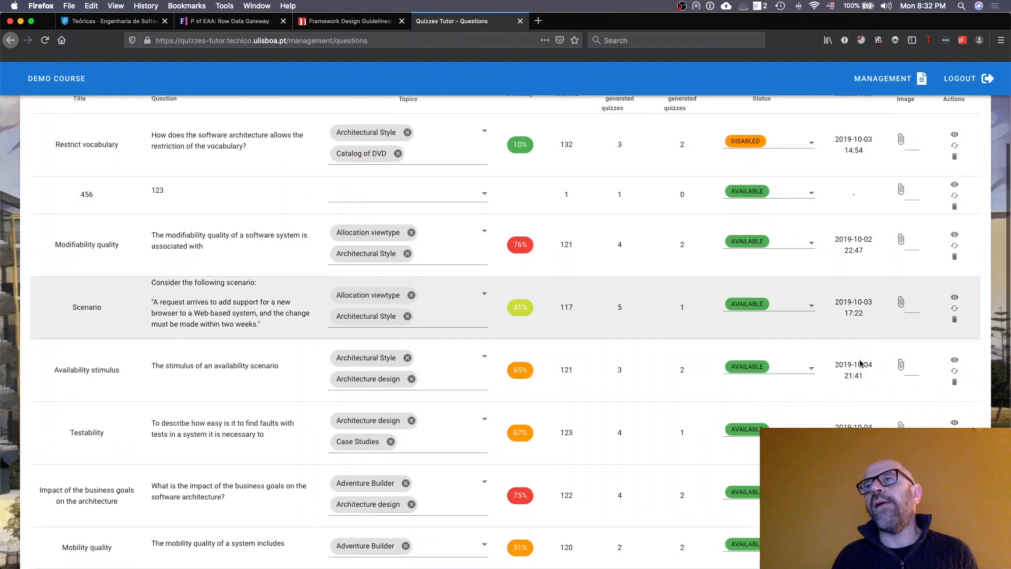
scroll("up", 3)
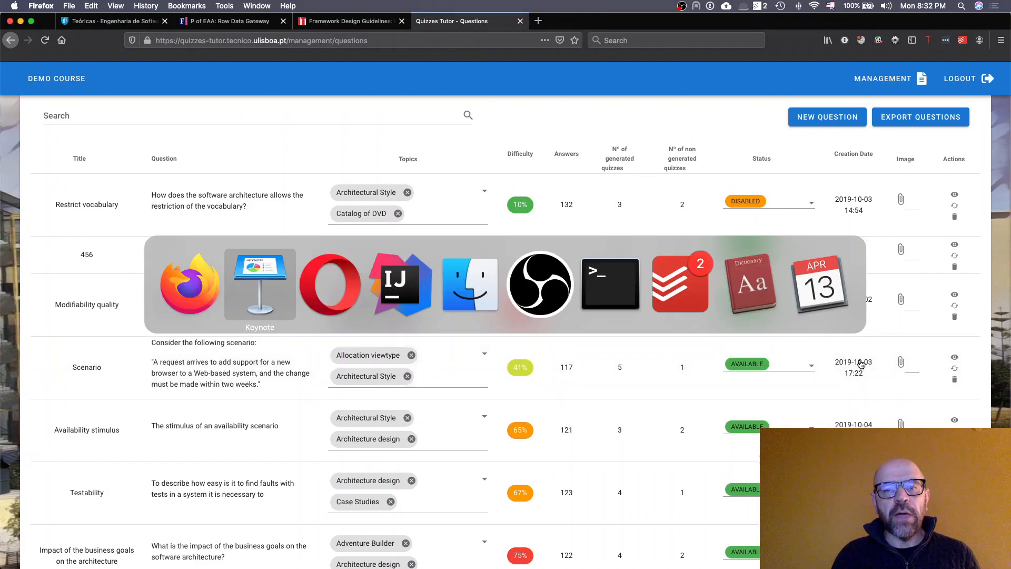
Step: Return to slide 17 of ES-13-Distribution Patterns.key via Cmd+Tab
left_click(259, 284)
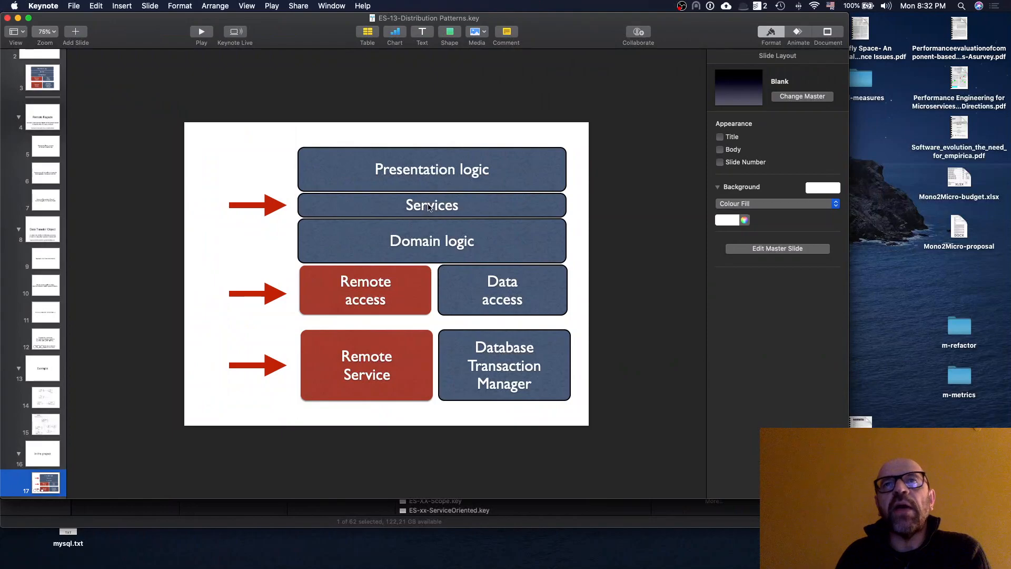
mouse_move(407, 215)
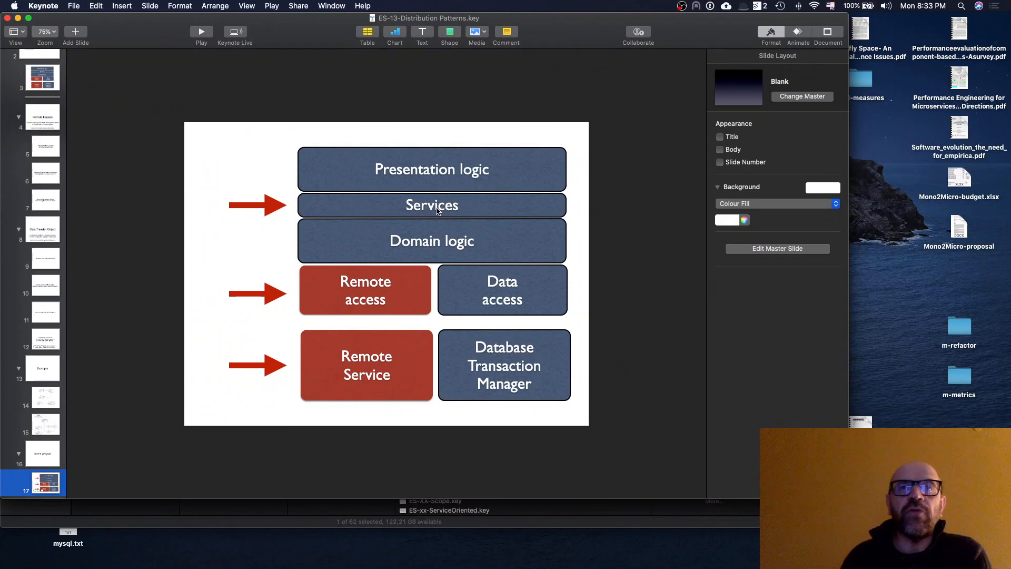
mouse_move(386, 378)
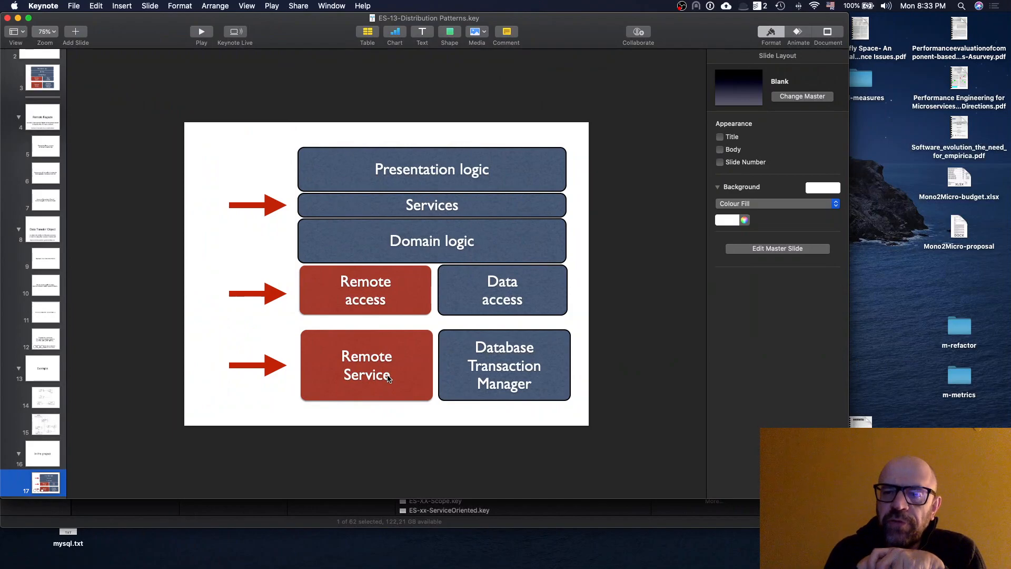
mouse_move(341, 303)
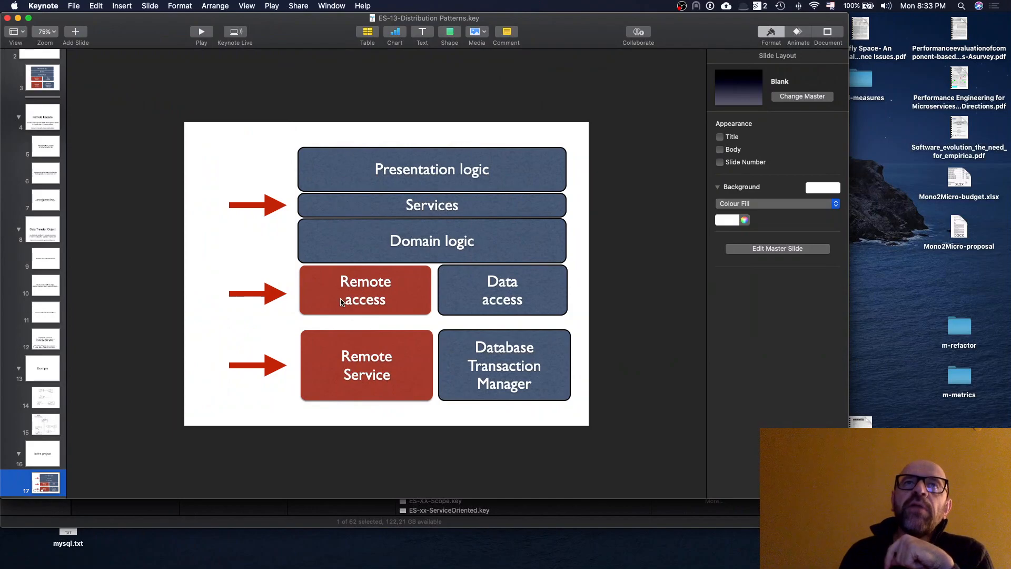
mouse_move(295, 206)
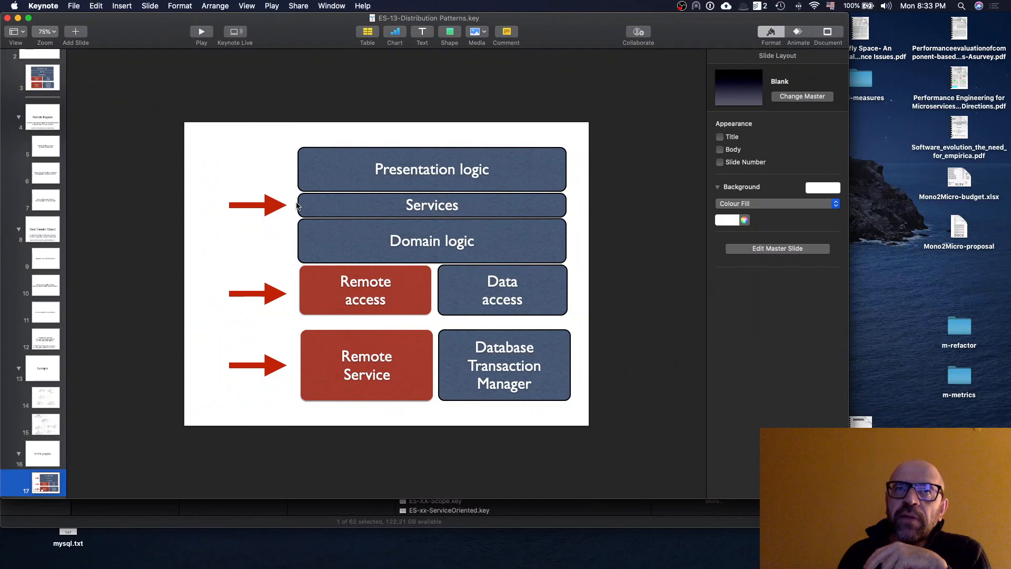
mouse_move(309, 189)
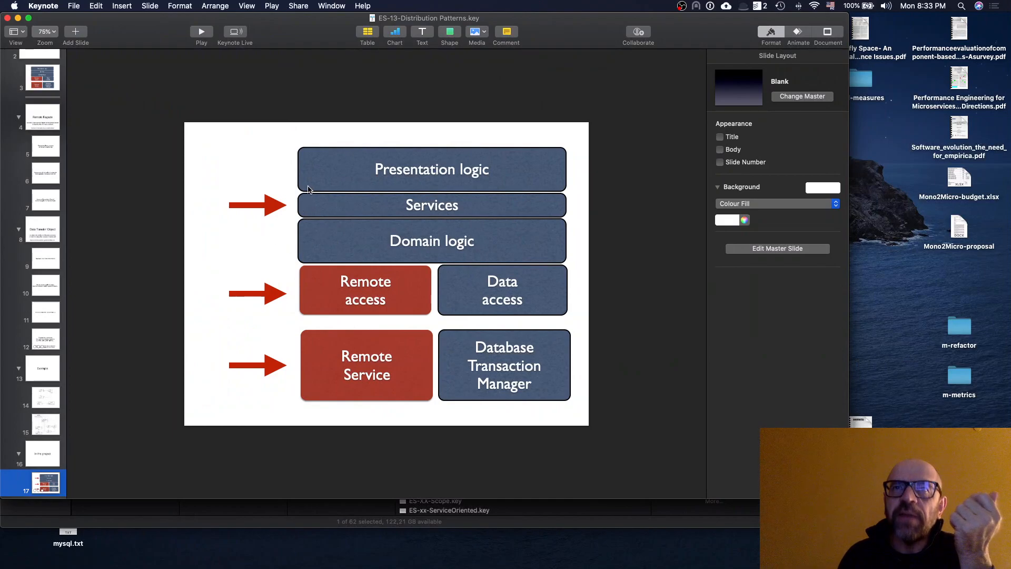
mouse_move(273, 227)
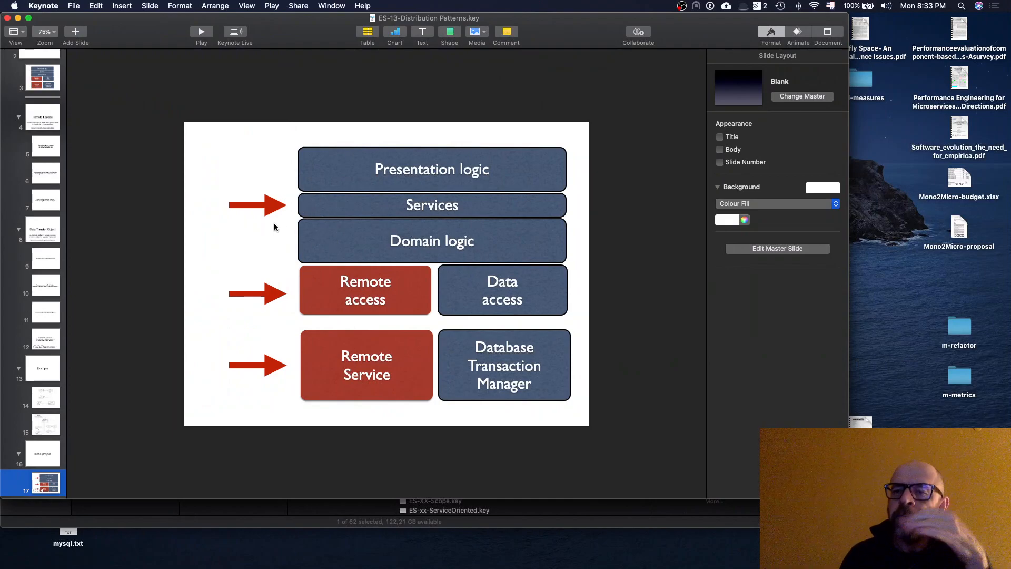
mouse_move(286, 234)
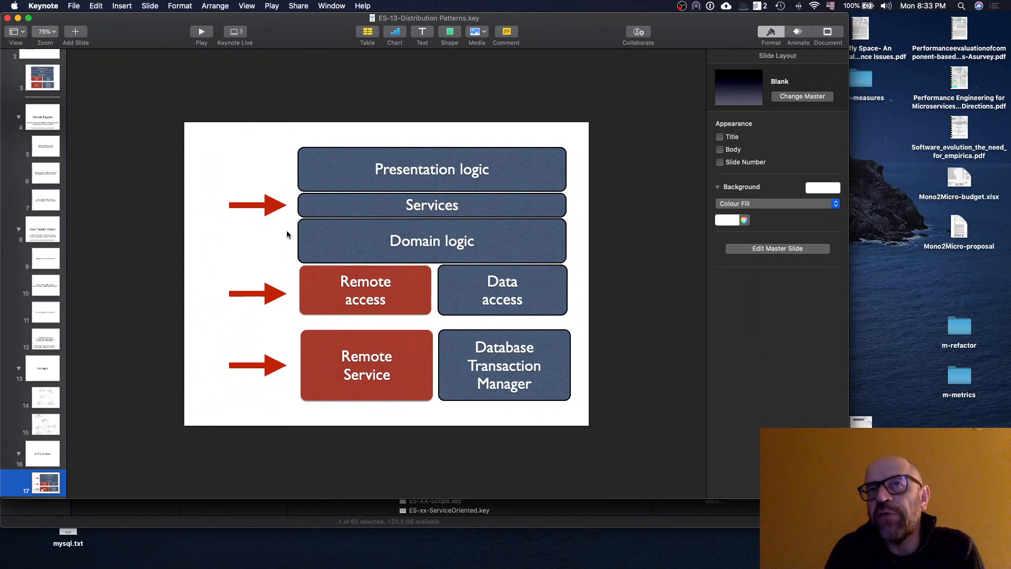
mouse_move(444, 245)
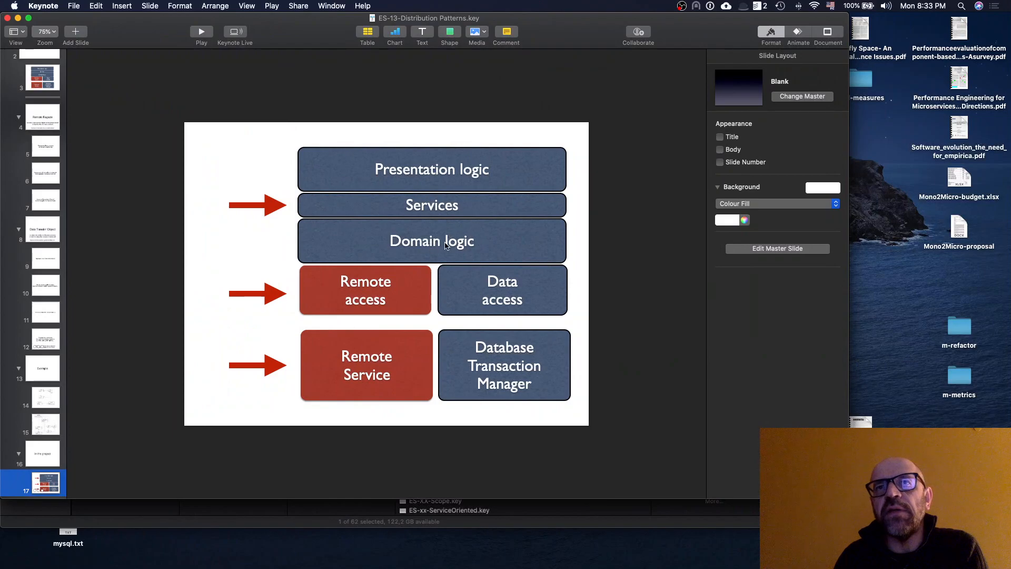
mouse_move(431, 235)
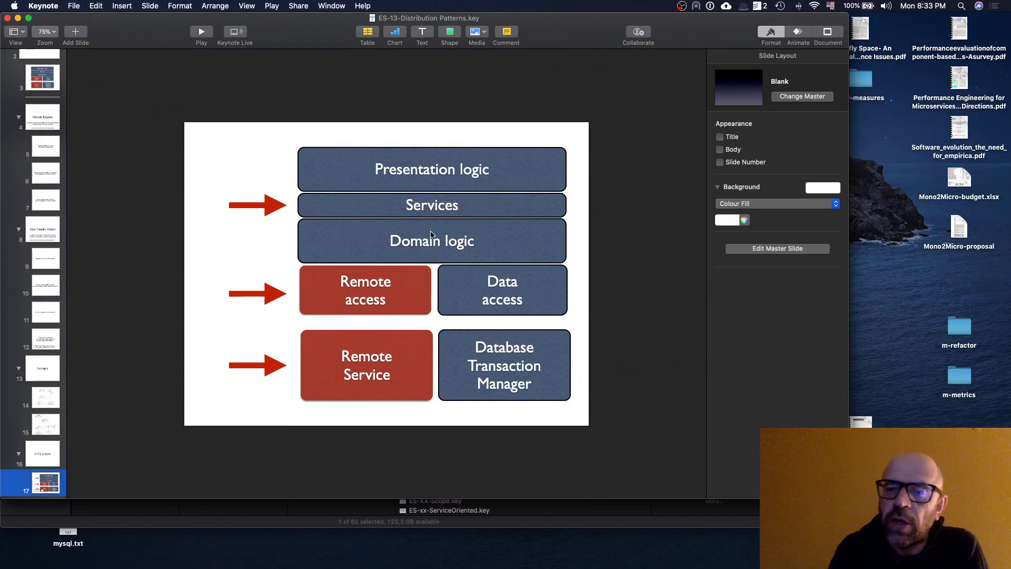